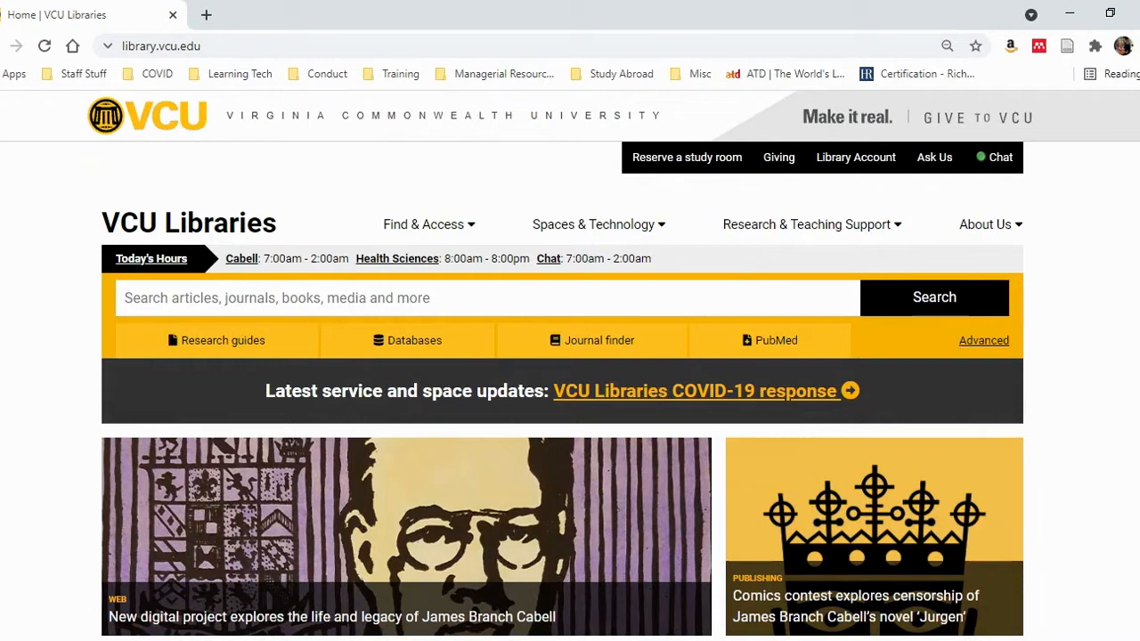
mouse_move(771, 336)
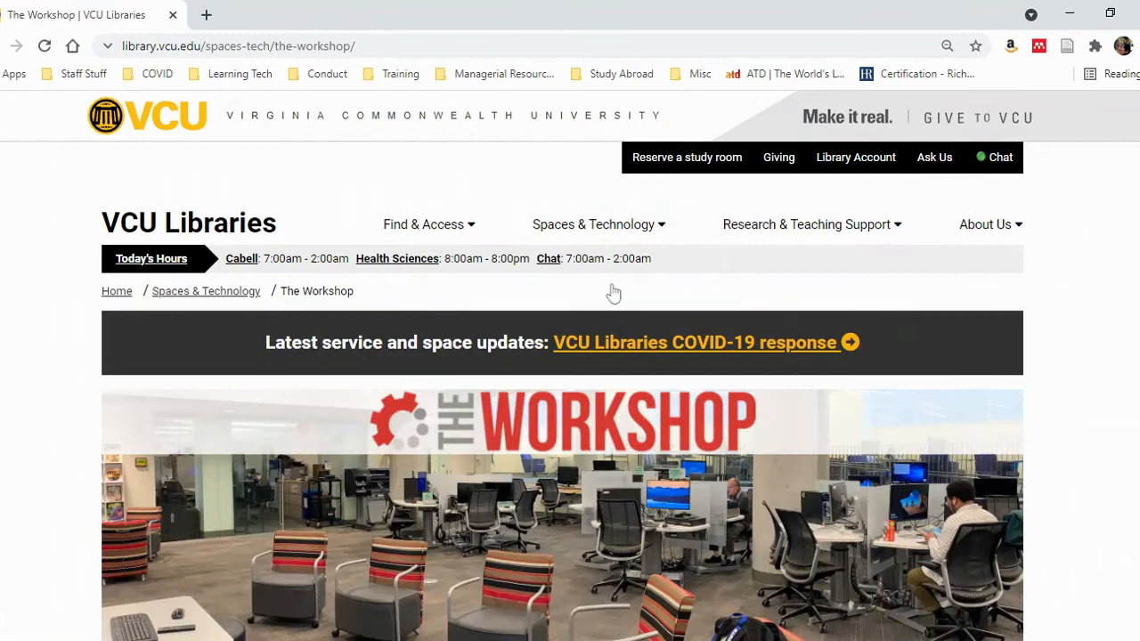
scroll(down, 3)
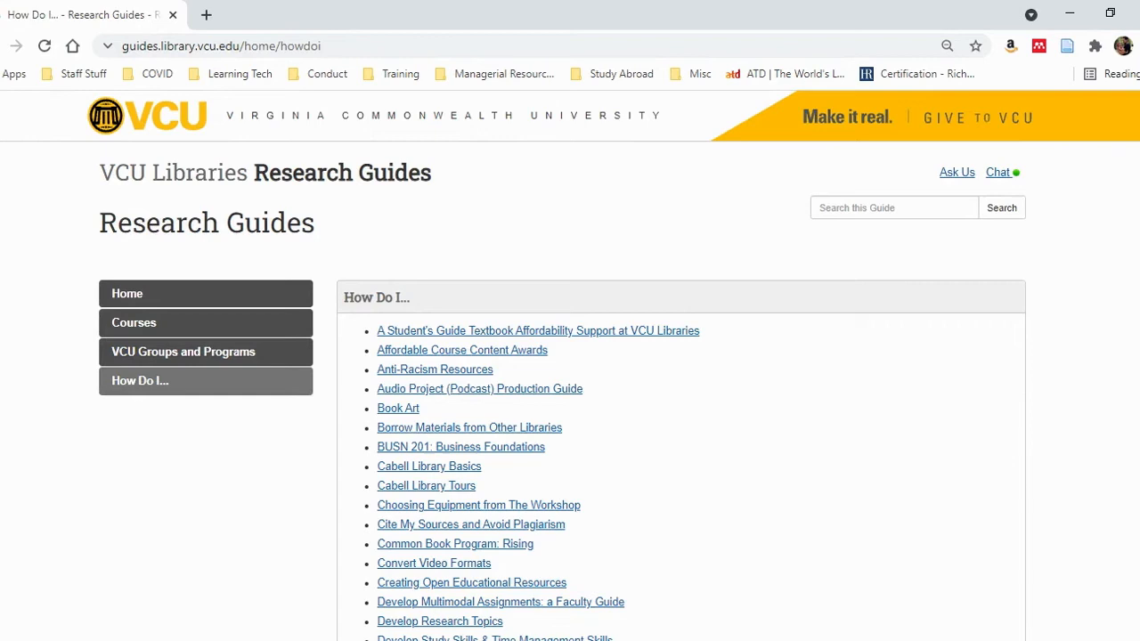
Step: Scroll the How Do I list and go to the Multimodal Assignments guide
scroll(down, 3)
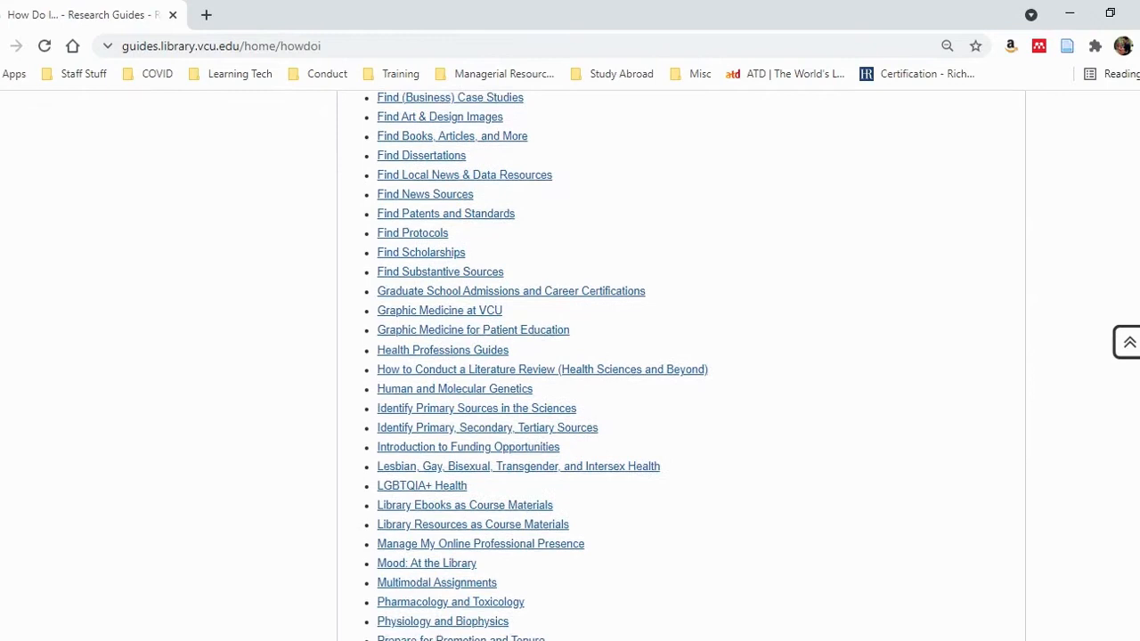
click(437, 583)
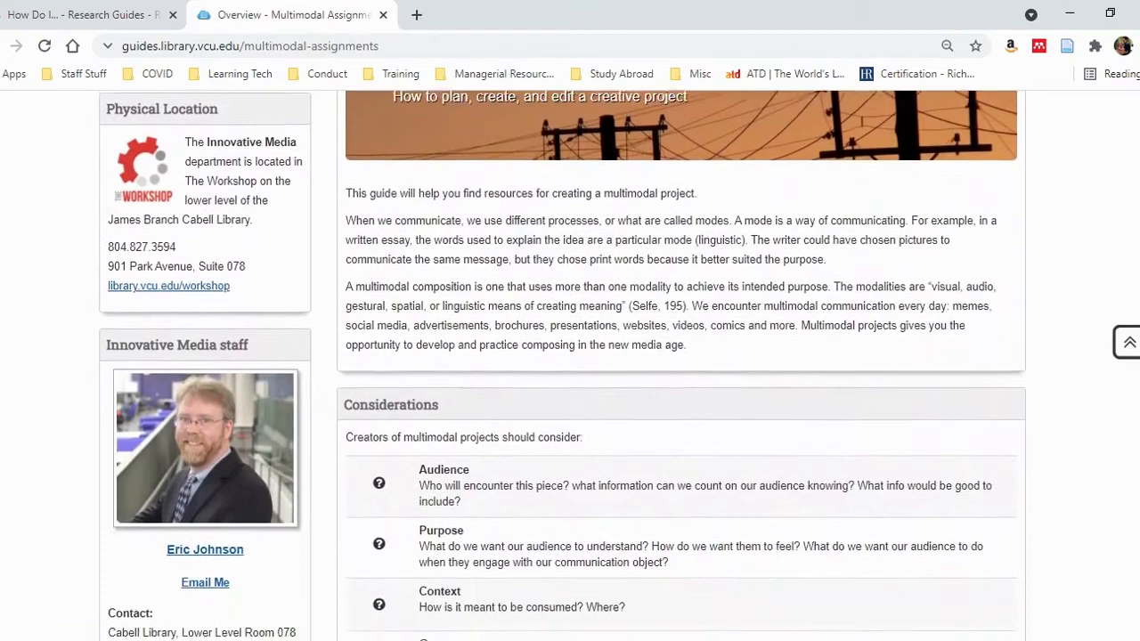